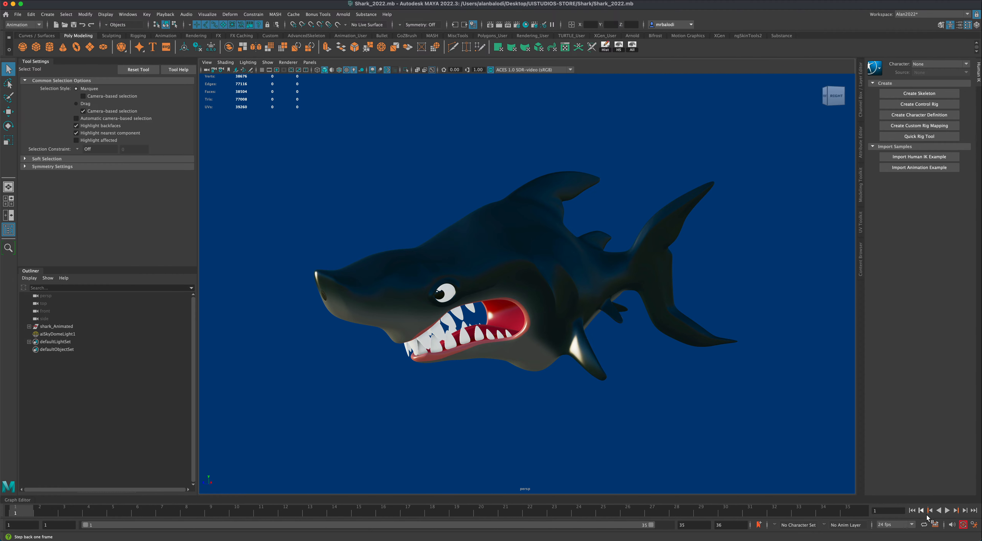
Step: Frame the shark in the viewport ready for a turntable camera
{"action": "left_click", "coordinate": [948, 510]}
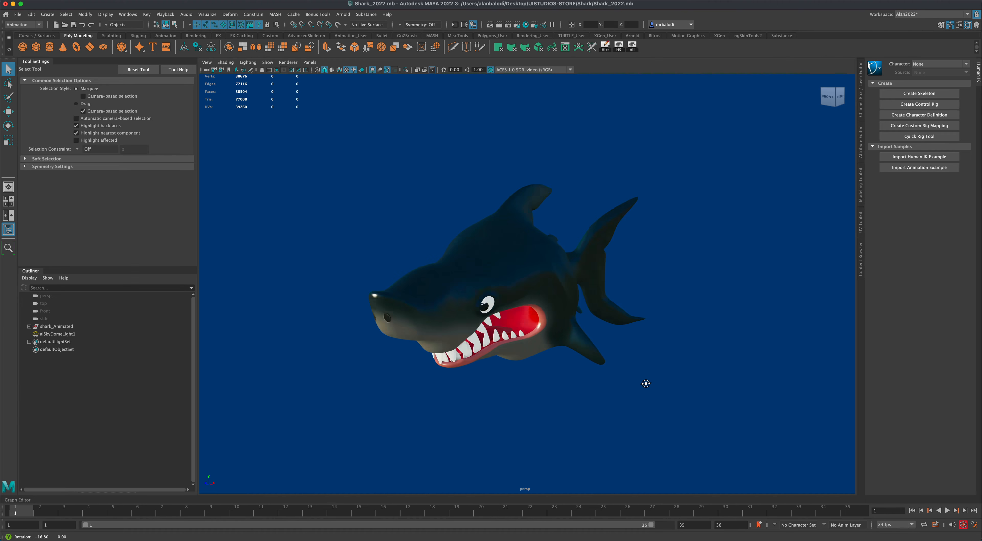
{"action": "left_click_drag", "start_coordinate": [646, 383], "coordinate": [627, 383]}
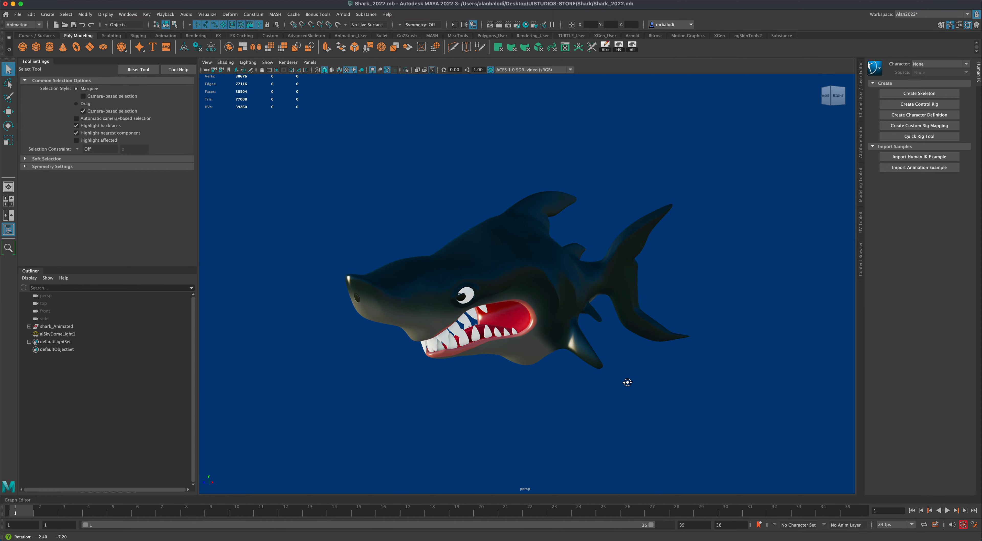
{"action": "left_click_drag", "start_coordinate": [627, 382], "coordinate": [624, 390]}
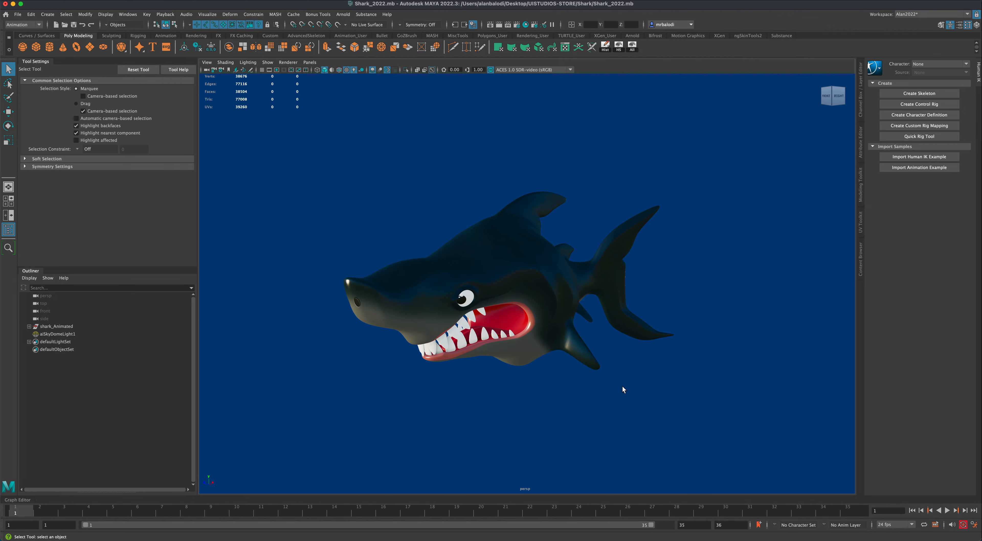
{"action": "left_click_drag", "start_coordinate": [623, 390], "coordinate": [596, 195]}
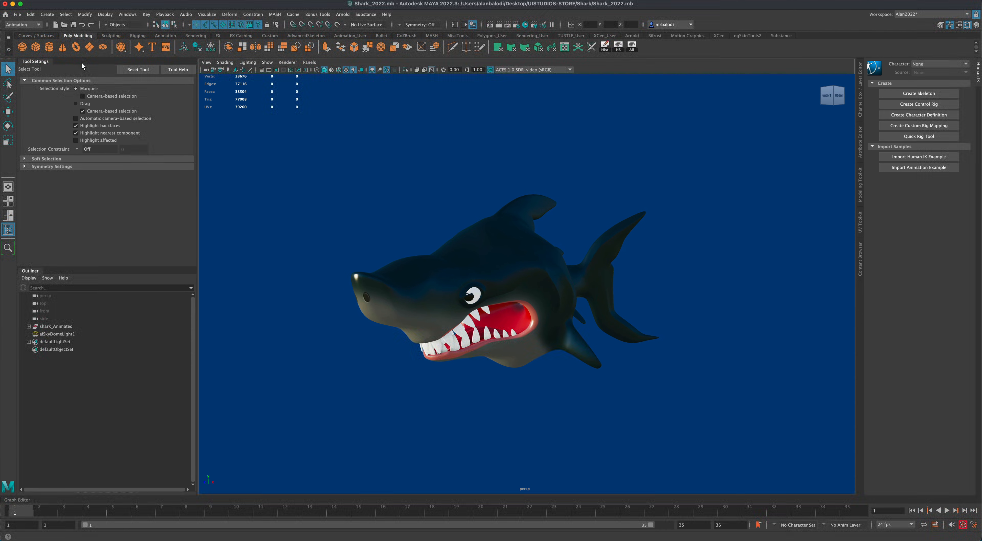
{"action": "left_click", "coordinate": [22, 25]}
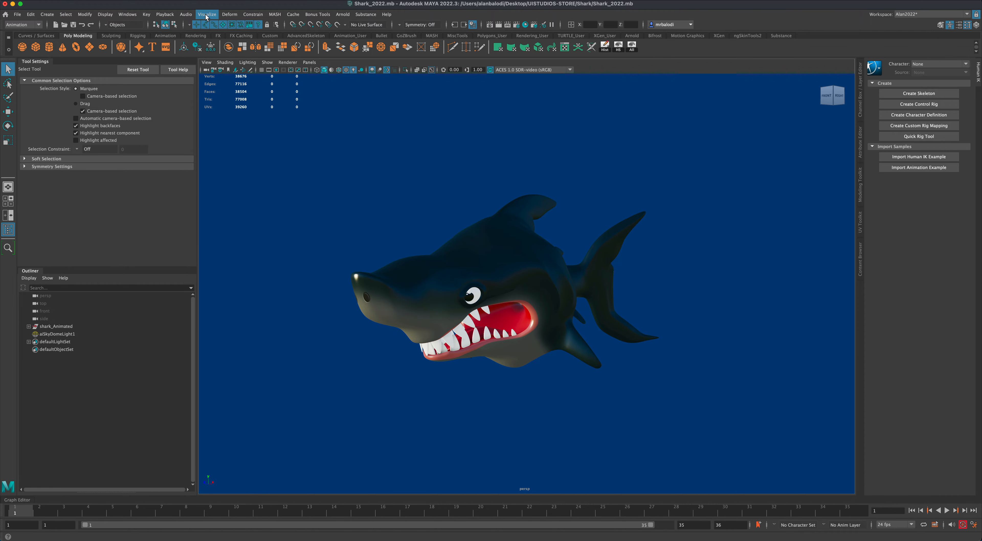
Step: Start Create Turntable and set its spin direction to counterclockwise
{"action": "left_click", "coordinate": [206, 14]}
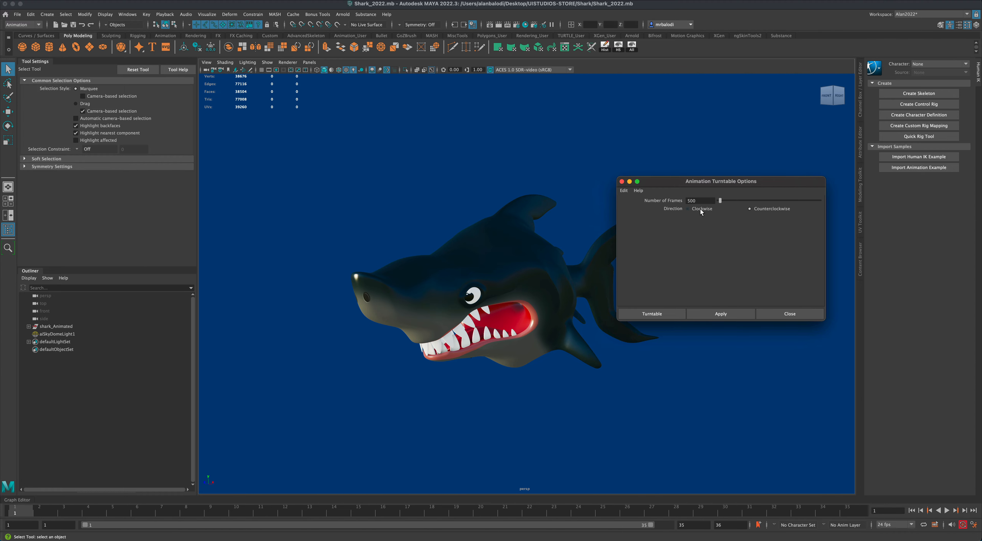
{"action": "left_click", "coordinate": [750, 209]}
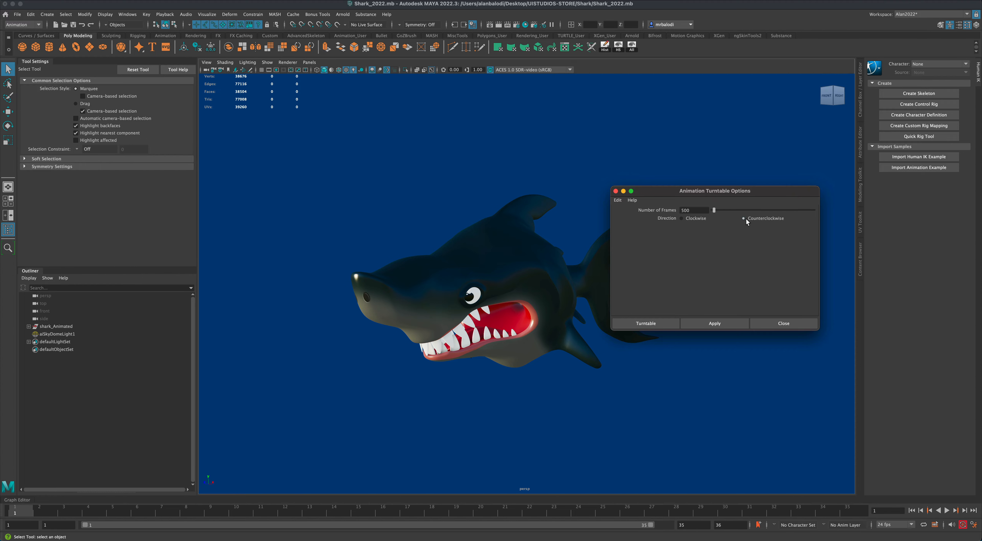
{"action": "mouse_move", "coordinate": [754, 226]}
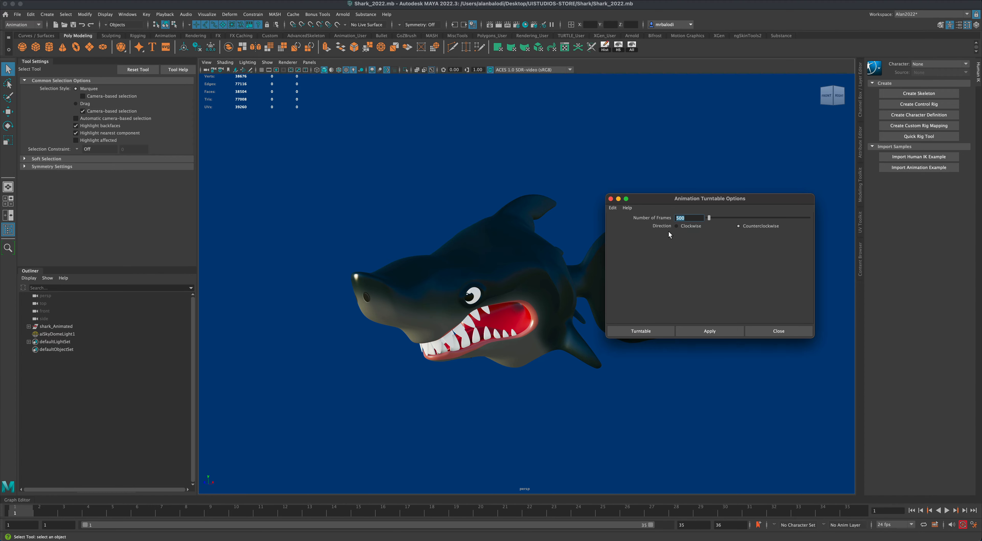
{"action": "mouse_move", "coordinate": [656, 210]}
{"action": "type", "text": "300"}
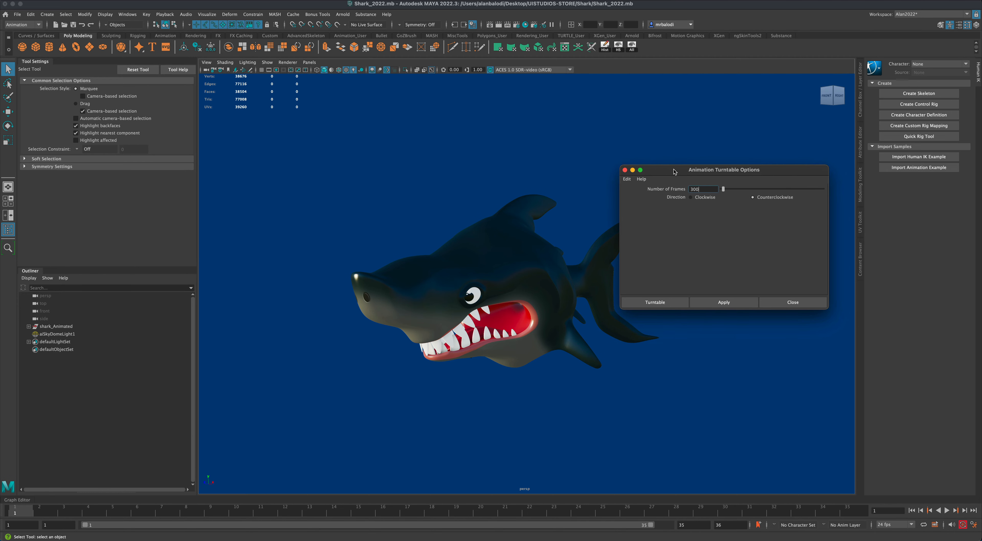
{"action": "mouse_move", "coordinate": [526, 283]}
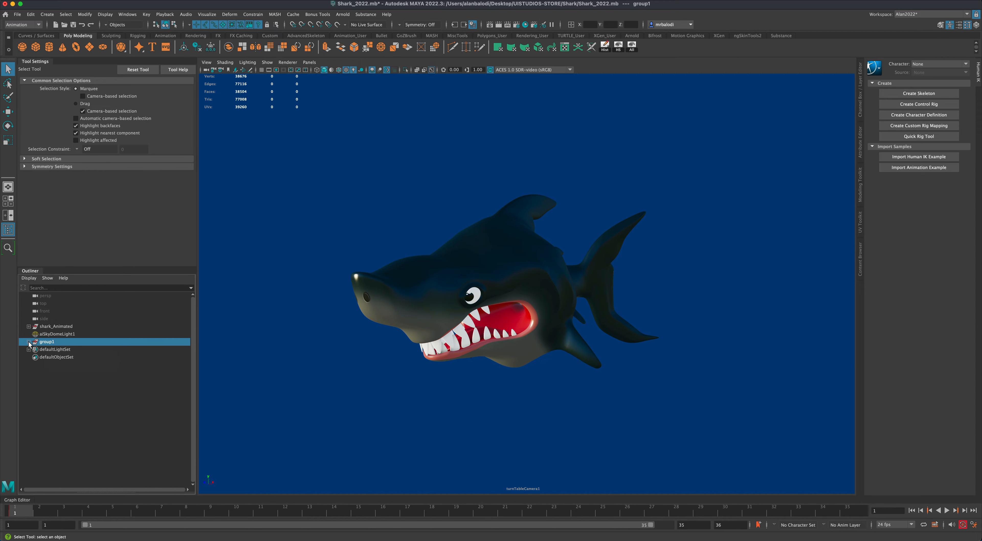
{"action": "left_click", "coordinate": [29, 341]}
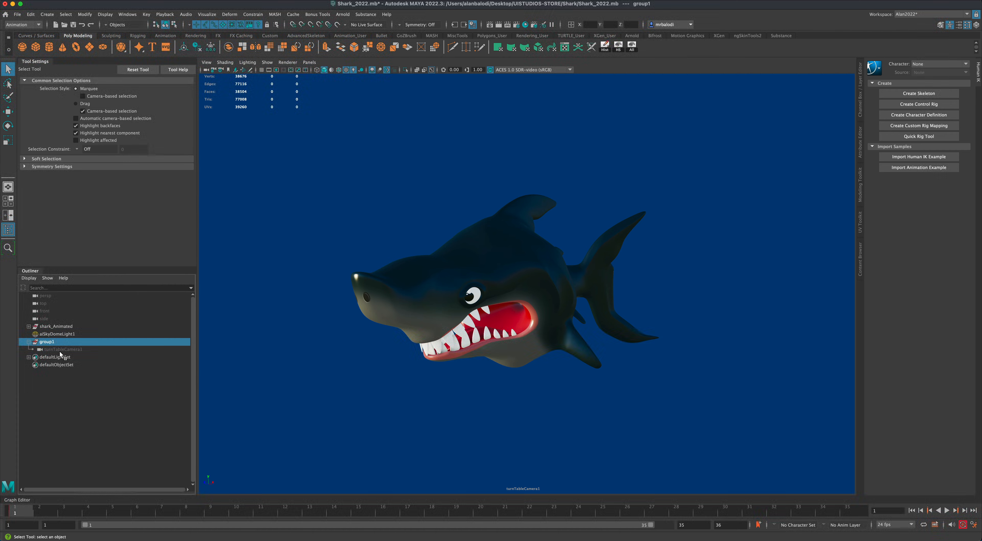
{"action": "mouse_move", "coordinate": [78, 354]}
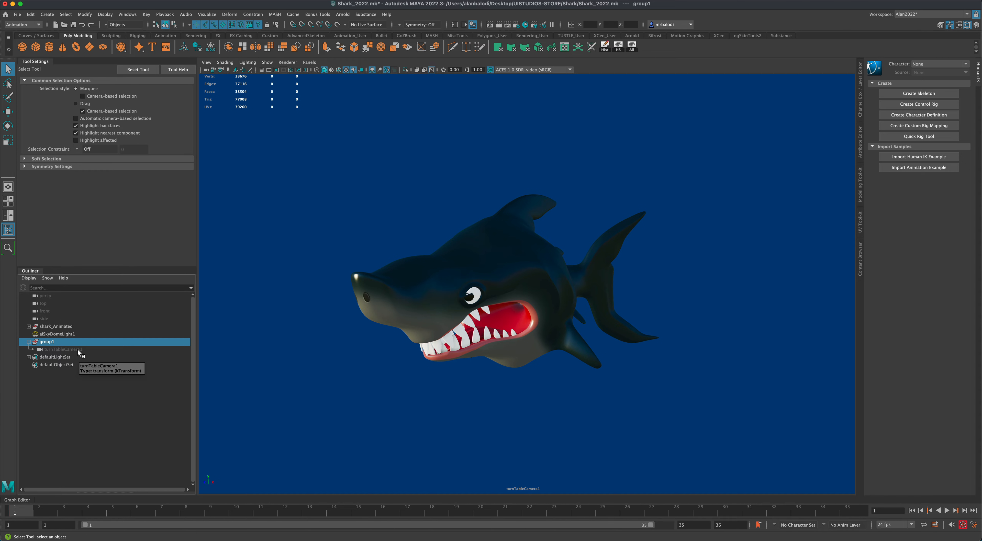
{"action": "mouse_move", "coordinate": [119, 325]}
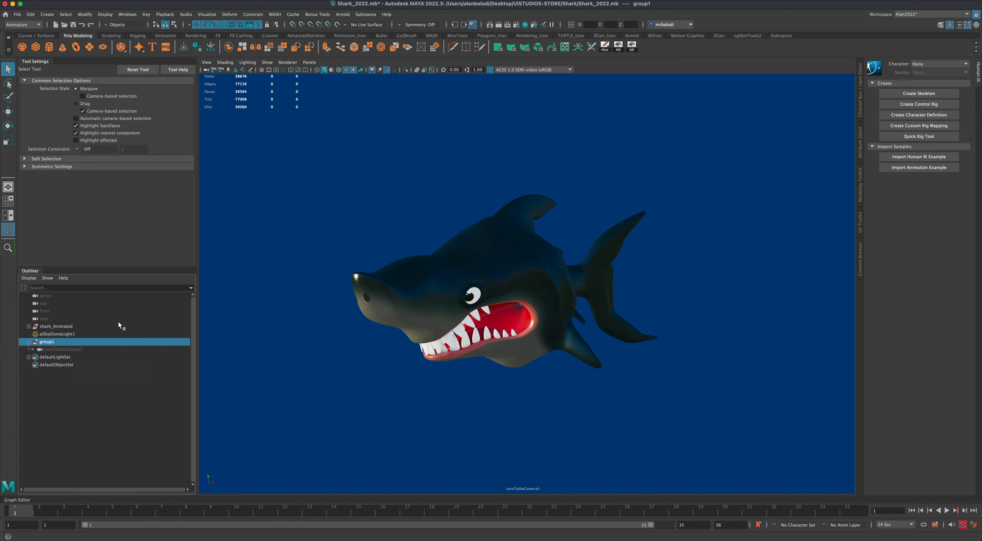
{"action": "left_click", "coordinate": [309, 62]}
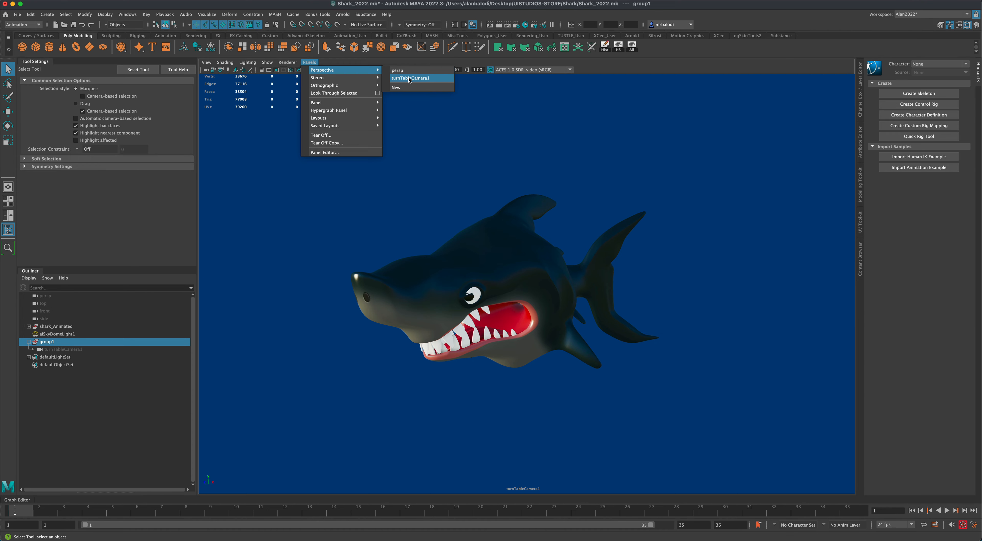
{"action": "mouse_move", "coordinate": [597, 81]}
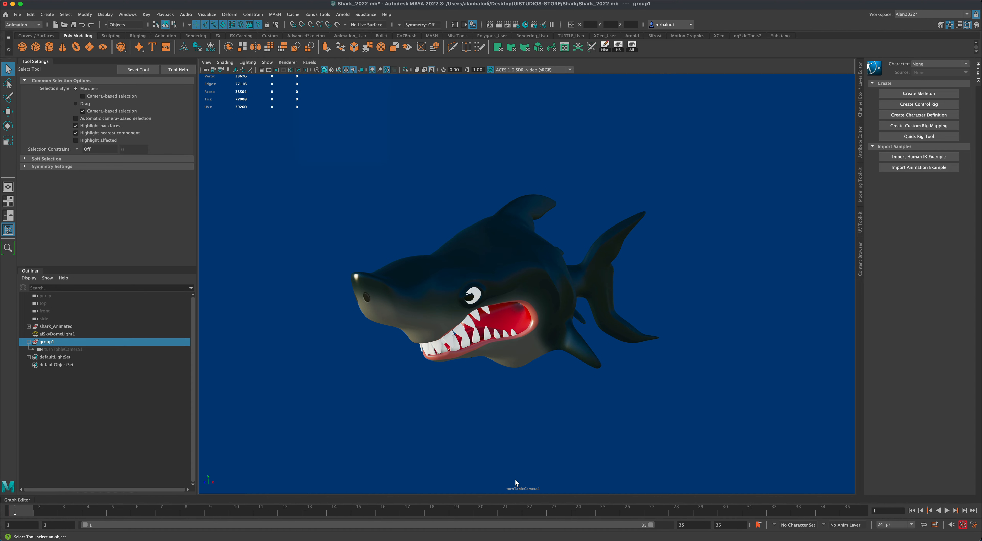
{"action": "mouse_move", "coordinate": [519, 479]}
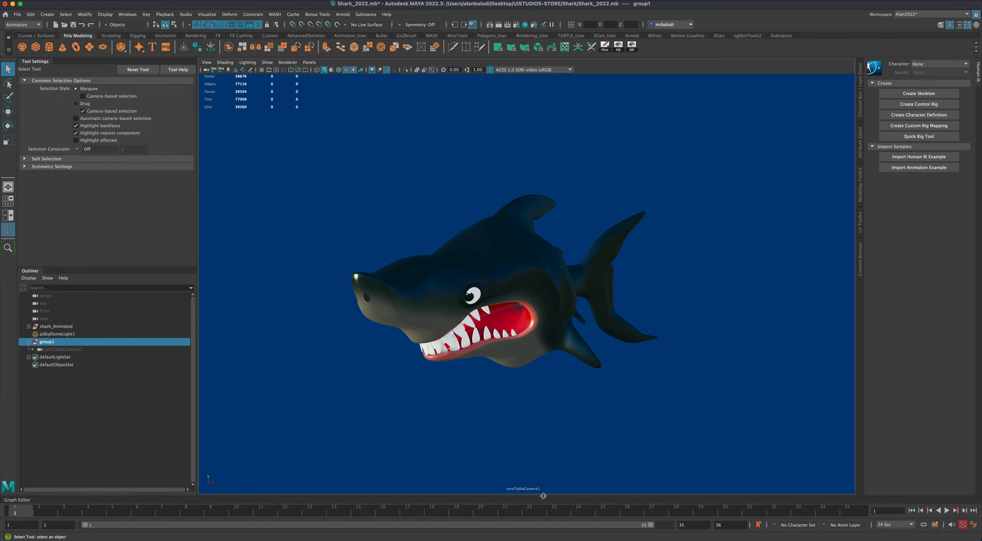
{"action": "mouse_move", "coordinate": [459, 420]}
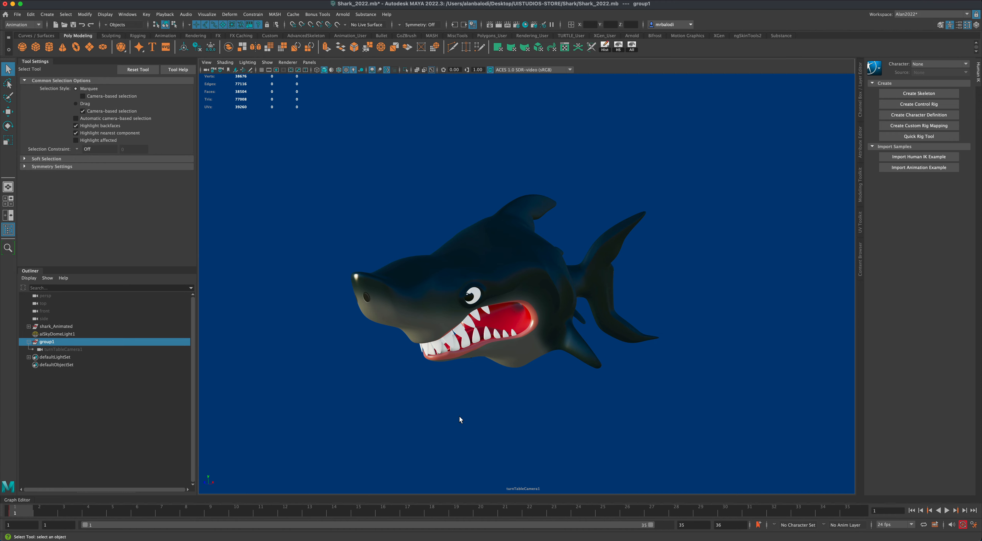
{"action": "mouse_move", "coordinate": [291, 410]}
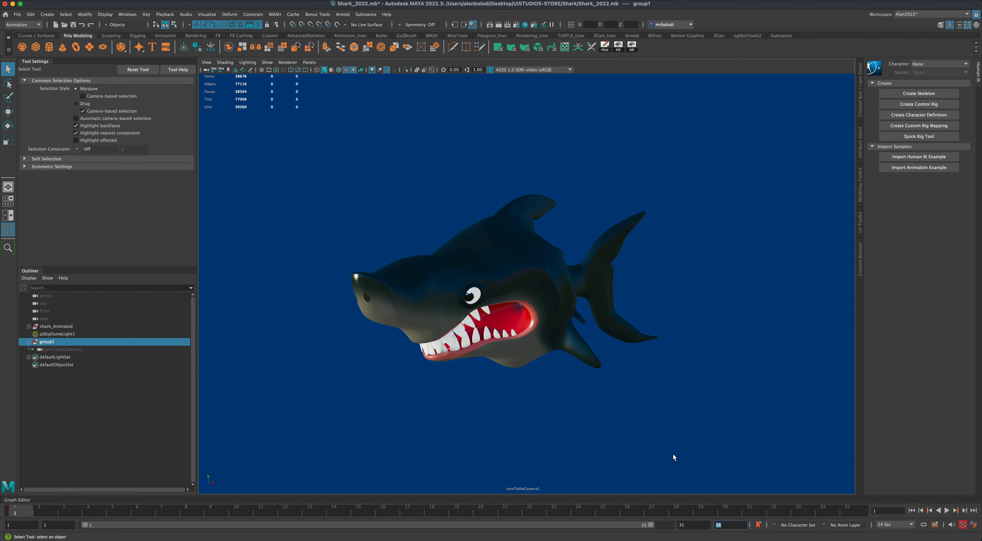
{"action": "mouse_move", "coordinate": [424, 104]}
{"action": "type", "text": "300"}
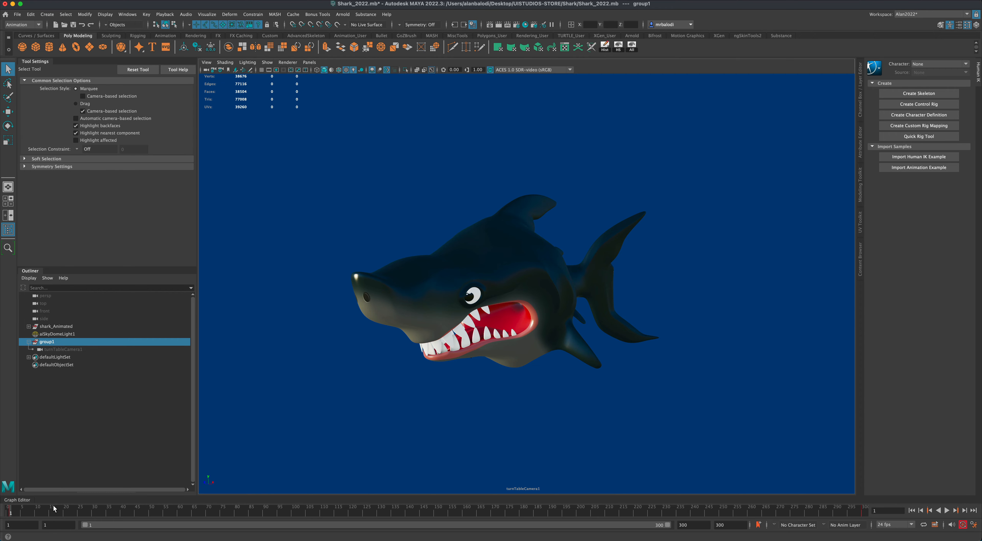
Step: Extend the playback range to 300 frames and play the turntable around the shark
{"action": "left_click", "coordinate": [947, 511]}
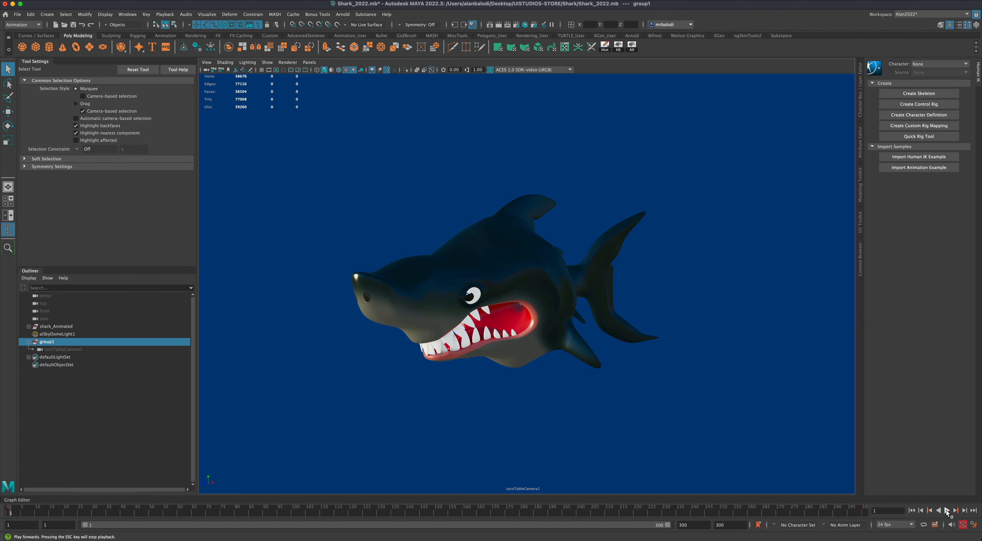
{"action": "left_click", "coordinate": [948, 511]}
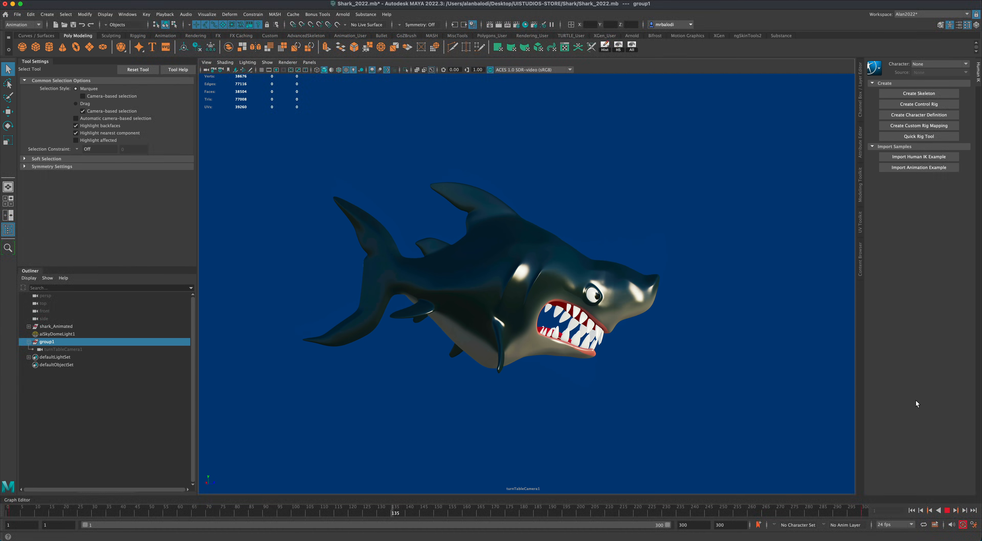
{"action": "left_click", "coordinate": [599, 513]}
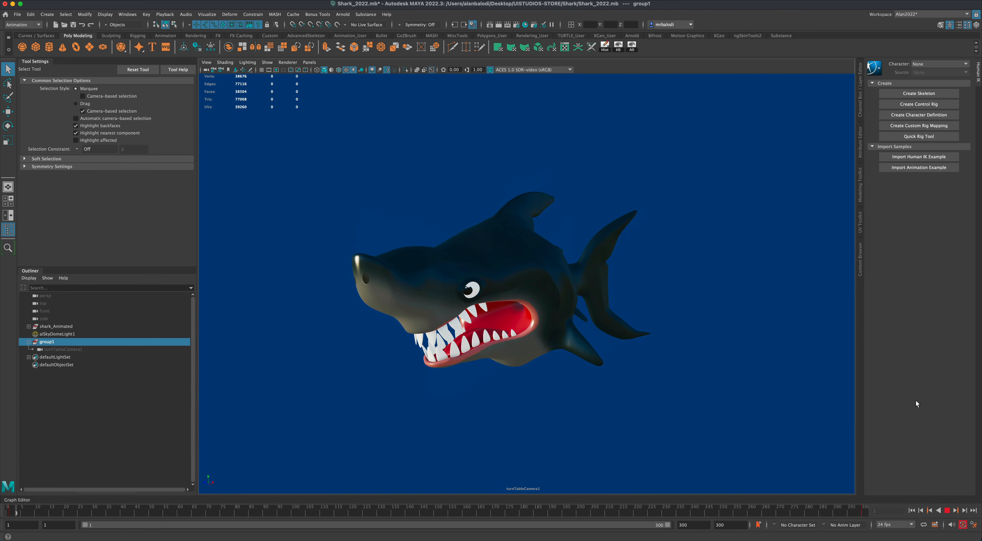
{"action": "left_click", "coordinate": [947, 516]}
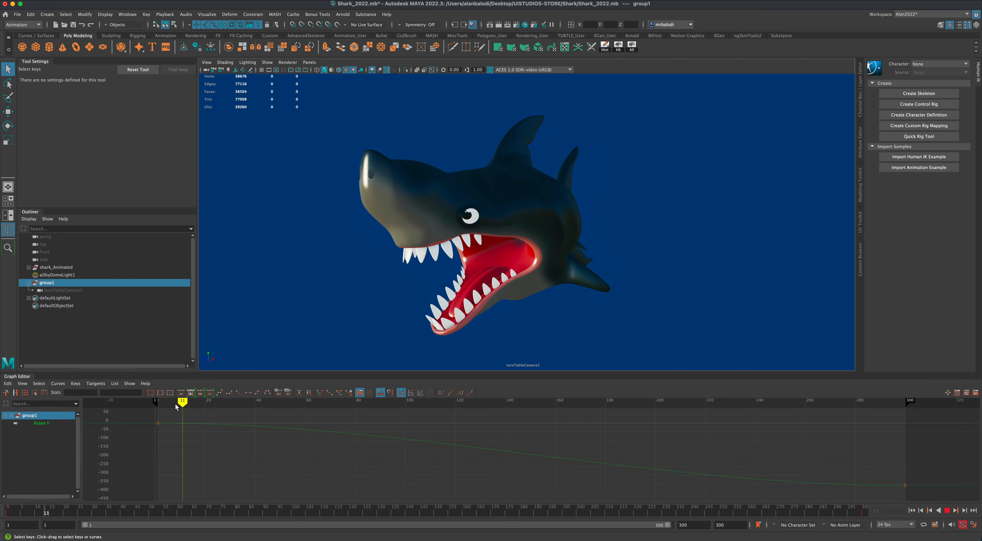
Step: Scrub through the spin and select group1's Rotate Y curve in the Graph Editor
{"action": "left_click_drag", "start_coordinate": [181, 401], "coordinate": [250, 401]}
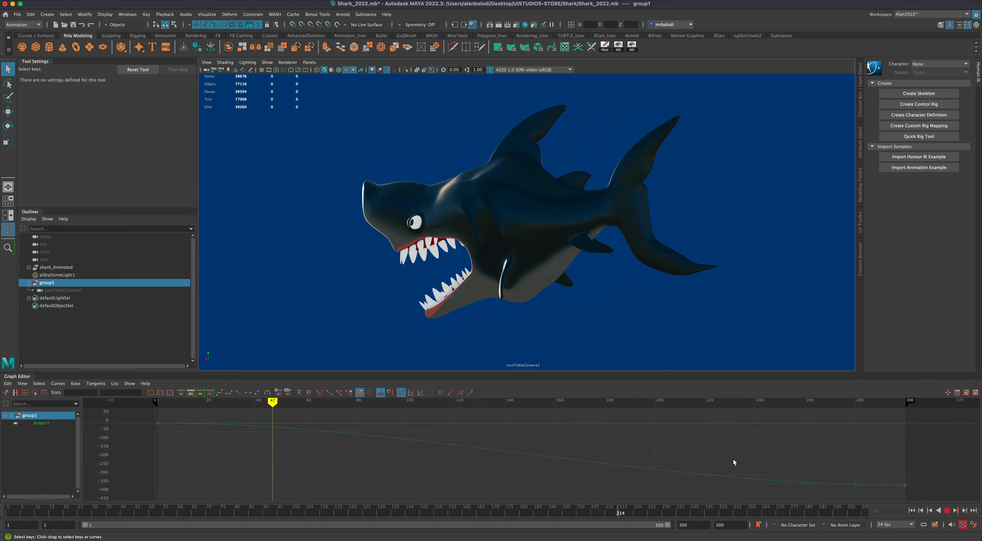
{"action": "left_click", "coordinate": [167, 401]}
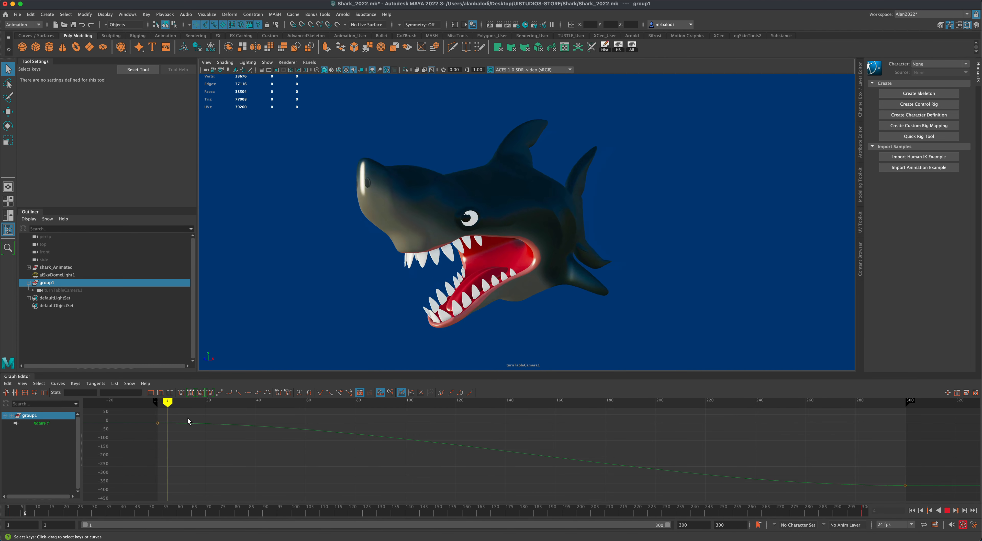
{"action": "left_click", "coordinate": [298, 401]}
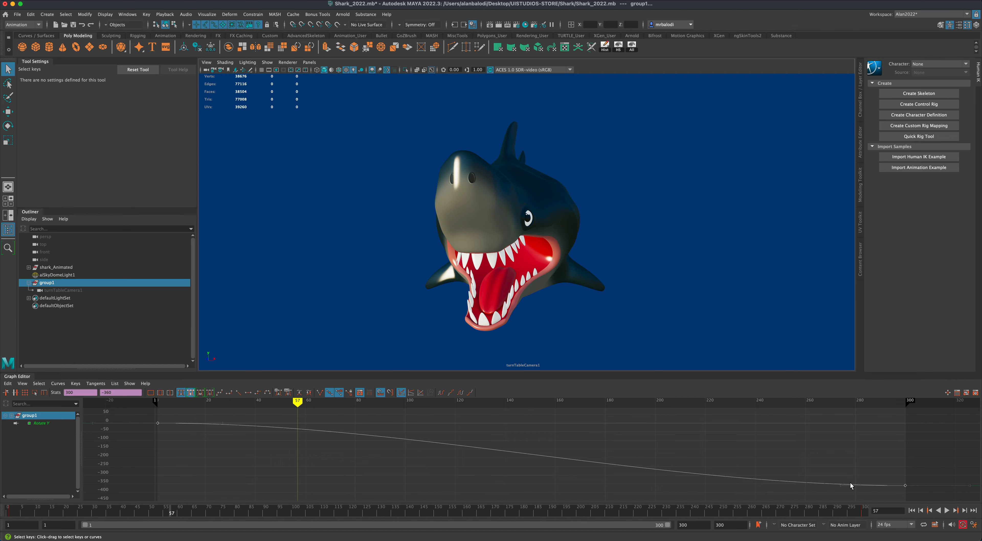
{"action": "mouse_move", "coordinate": [240, 393]}
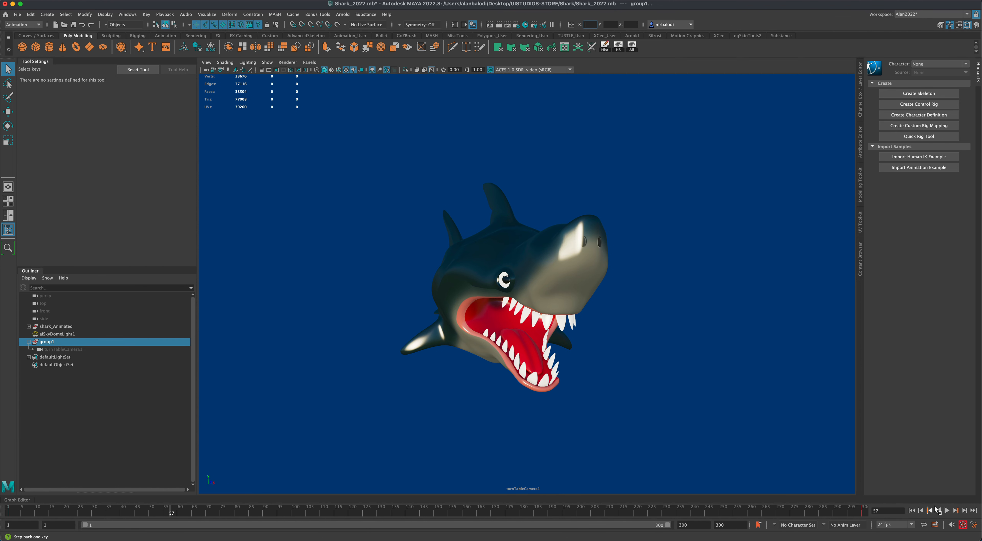
{"action": "left_click", "coordinate": [948, 511]}
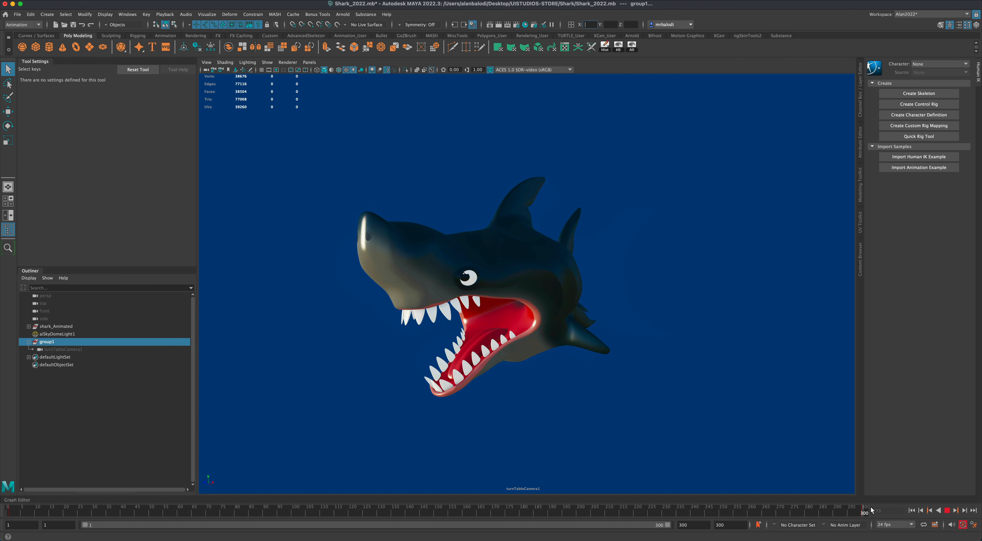
{"action": "left_click_drag", "start_coordinate": [871, 513], "coordinate": [696, 512]}
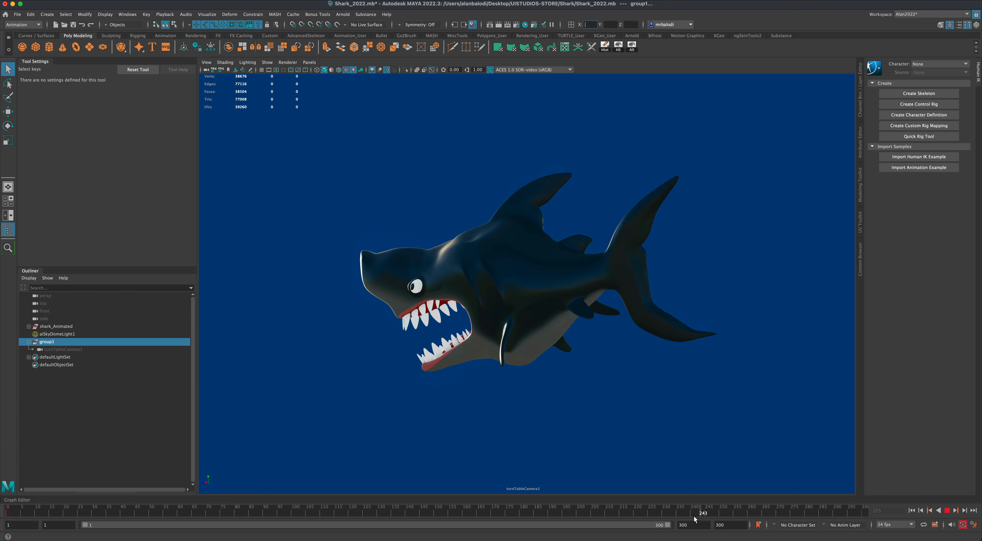
{"action": "left_click_drag", "start_coordinate": [707, 513], "coordinate": [779, 513]}
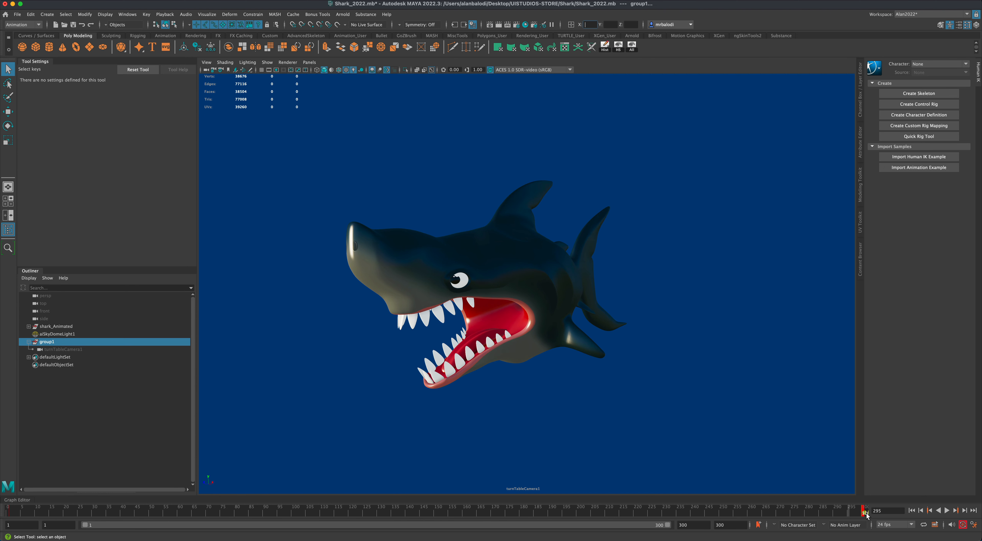
Step: End the playback range at frame 273, rewind to frame 1 and play the looping turntable
{"action": "left_click", "coordinate": [863, 513]}
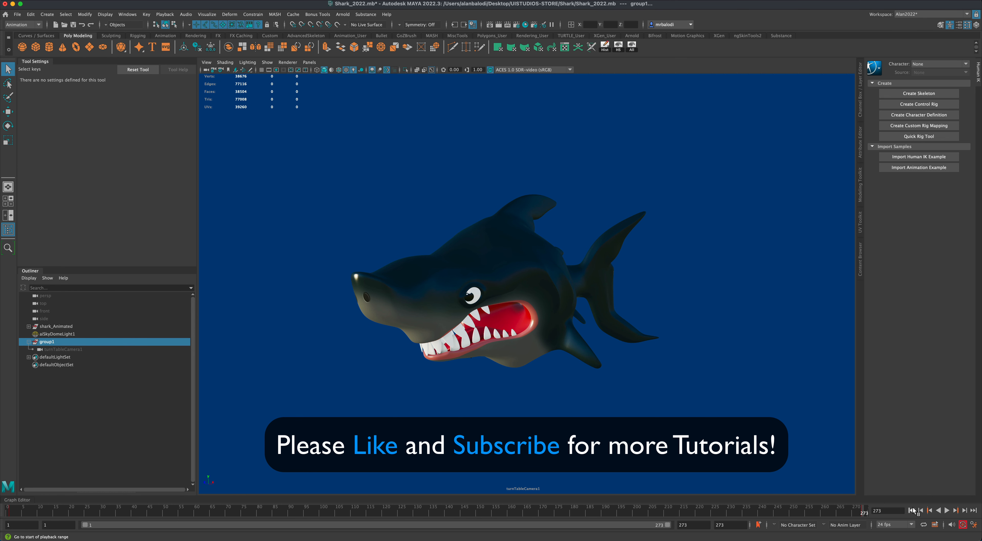
{"action": "left_click", "coordinate": [911, 511]}
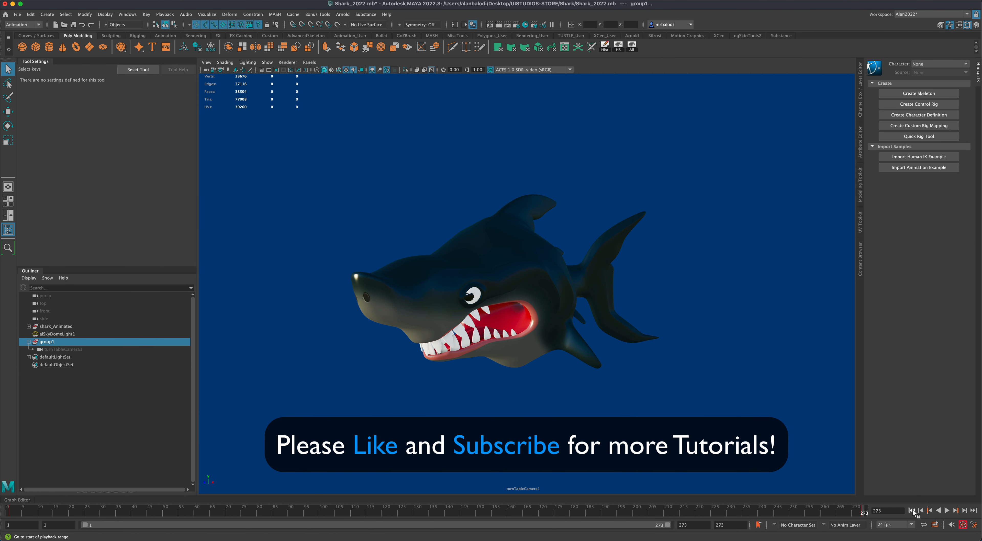
{"action": "left_click", "coordinate": [948, 511]}
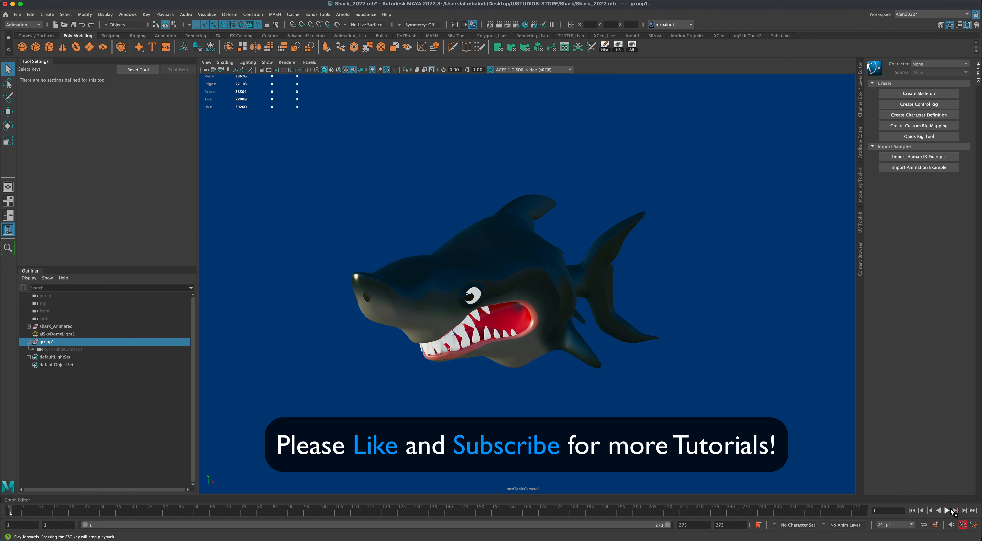